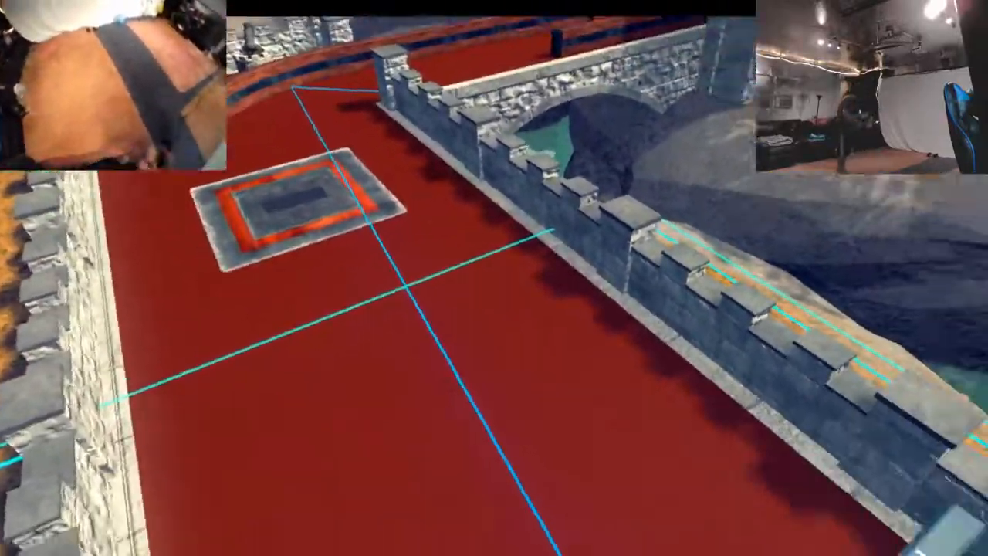
{"action": "mouse_move", "coordinate": [494, 278]}
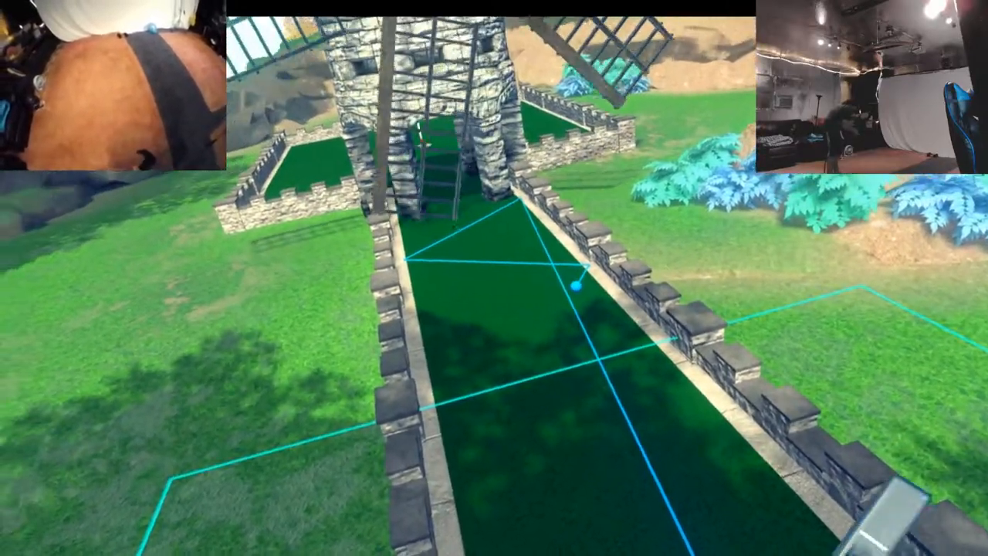
{"action": "mouse_move", "coordinate": [494, 278]}
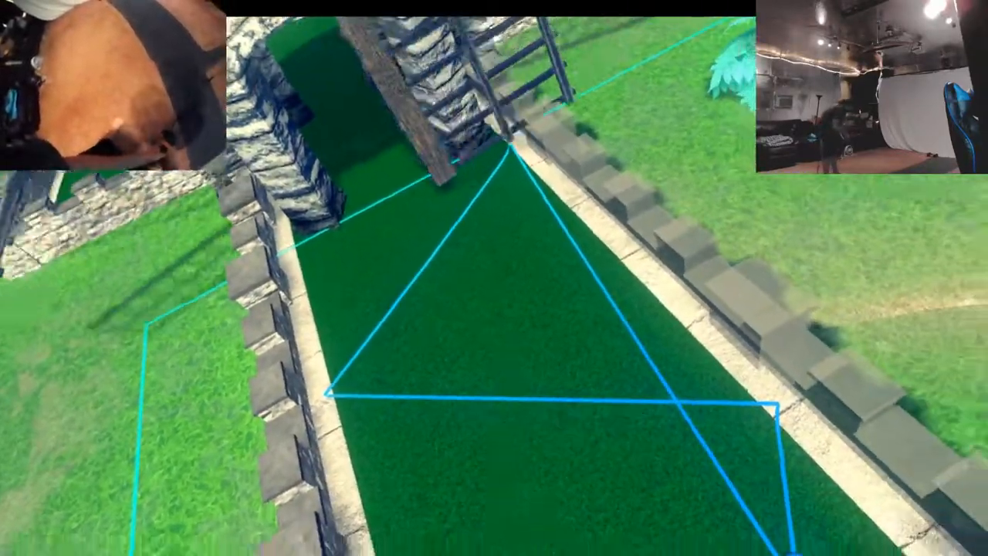